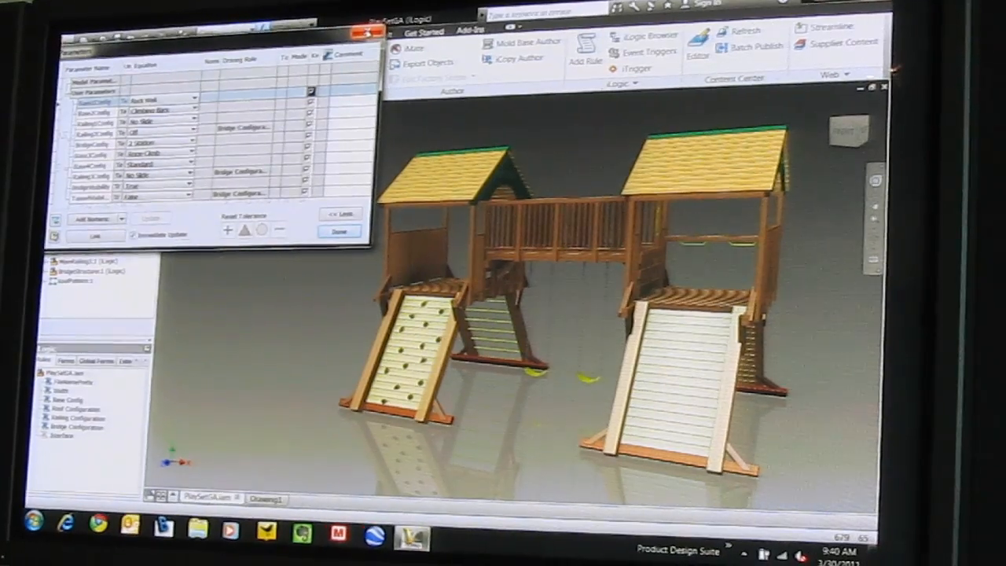
# Close the iLogic Parameters dialog and bring up the playset configuration form.
pyautogui.click(333, 233)
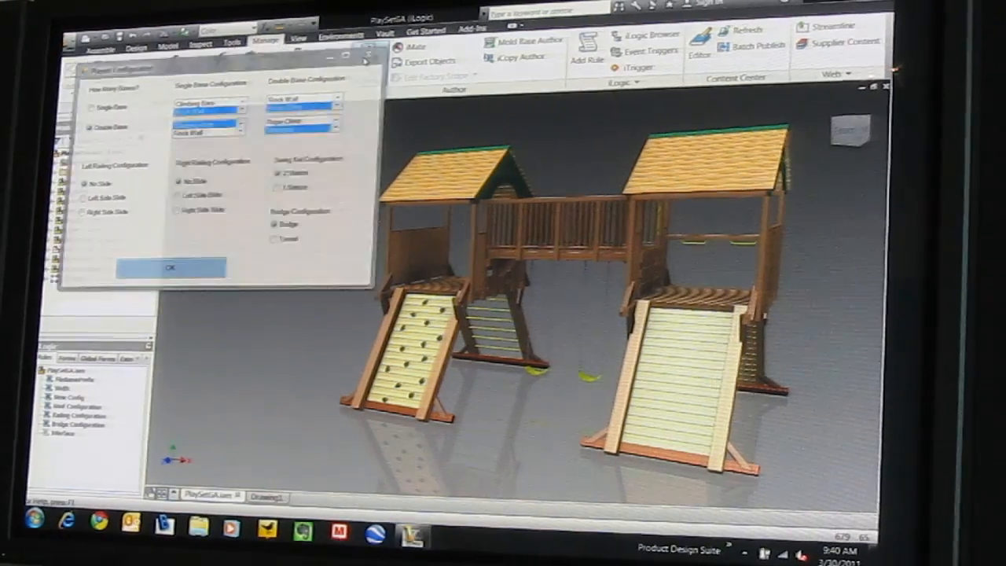
pyautogui.click(170, 267)
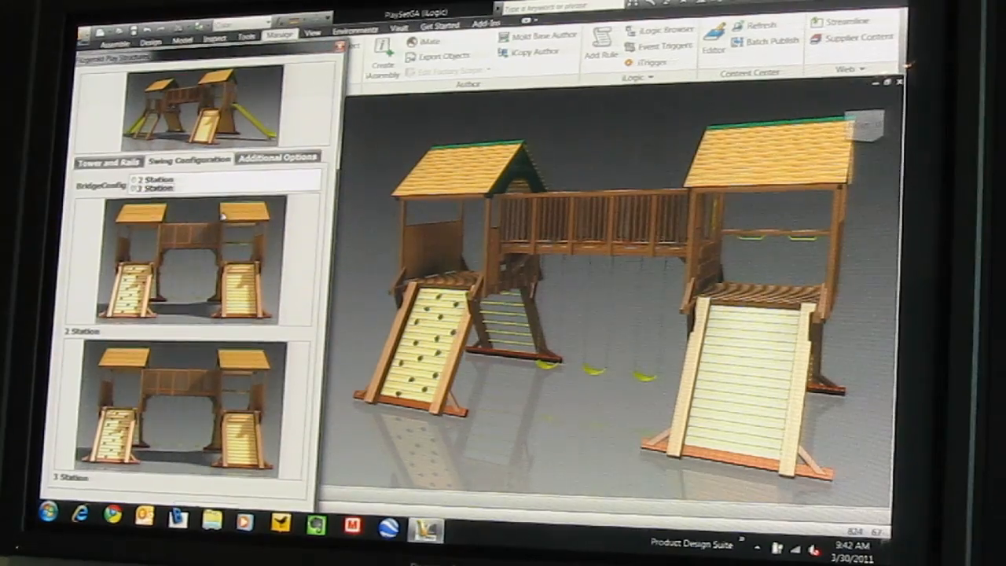
# Set Railing3Config to Slide Left in the form's Additional Options.
pyautogui.click(280, 157)
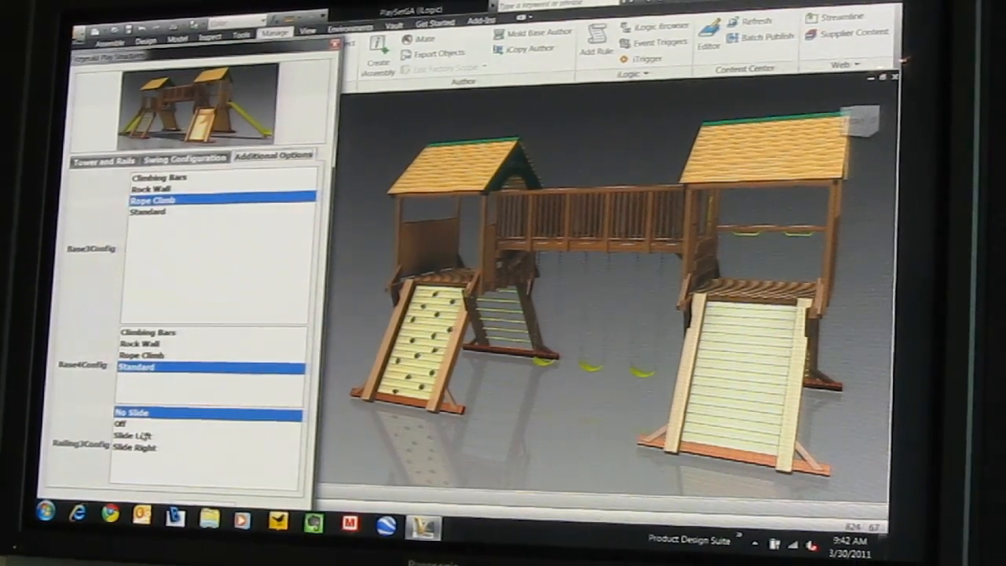
pyautogui.click(135, 434)
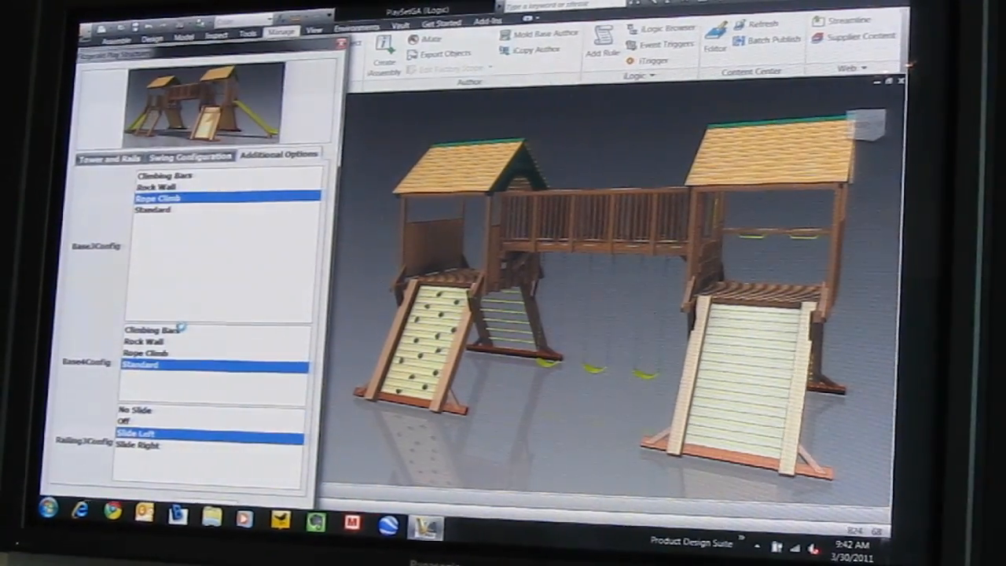